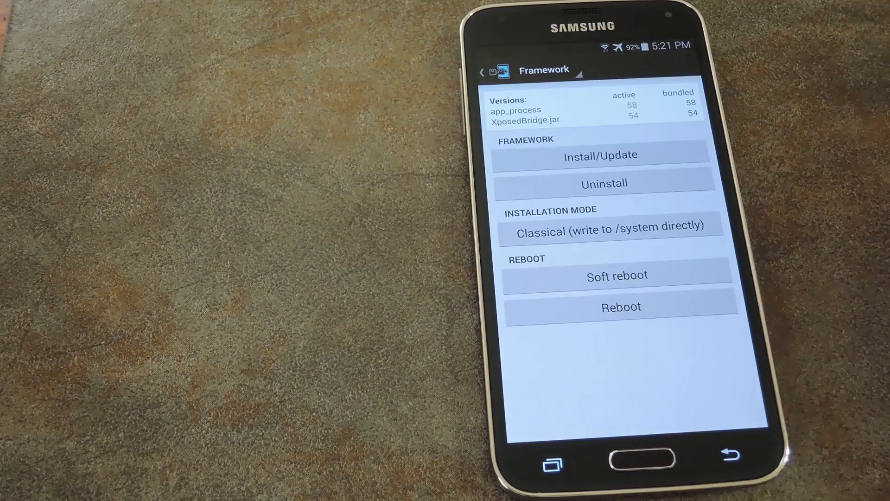
- Request a soft reboot from the Reboot section, bringing up its confirmation prompt
left_click(616, 277)
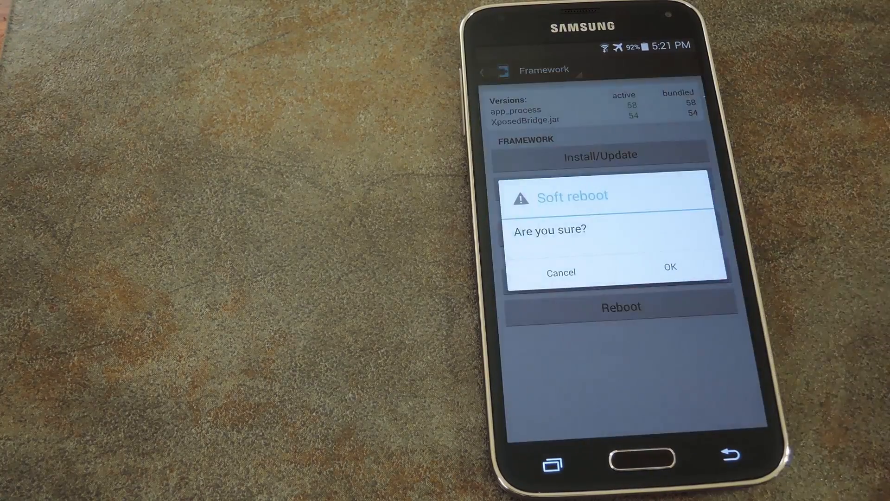